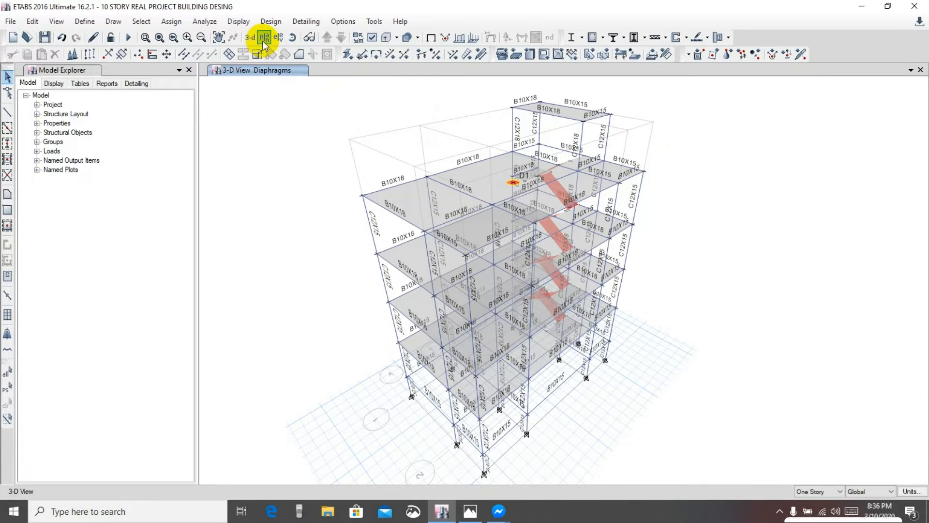
Step: Show story F3 in plan and window-select all its beams, columns, slabs and joints
{"action": "left_click", "coordinate": [264, 37]}
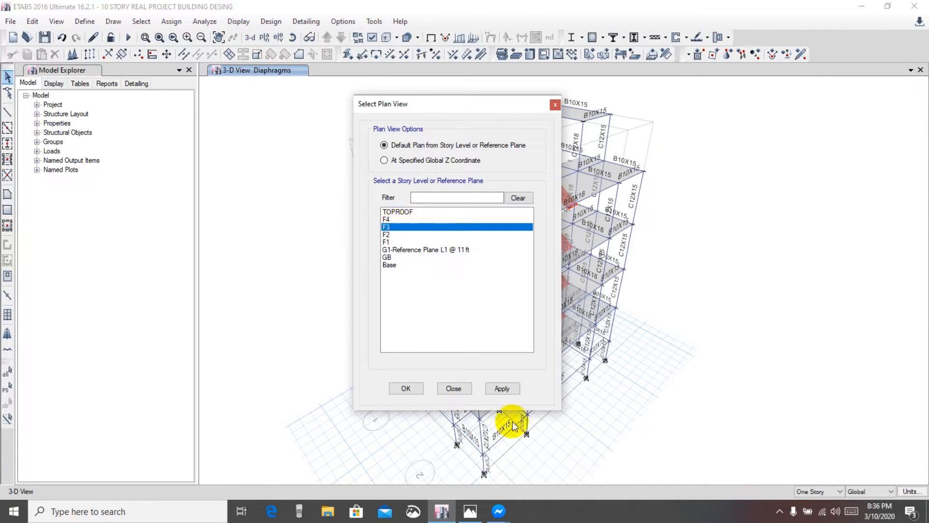
{"action": "left_click", "coordinate": [406, 388]}
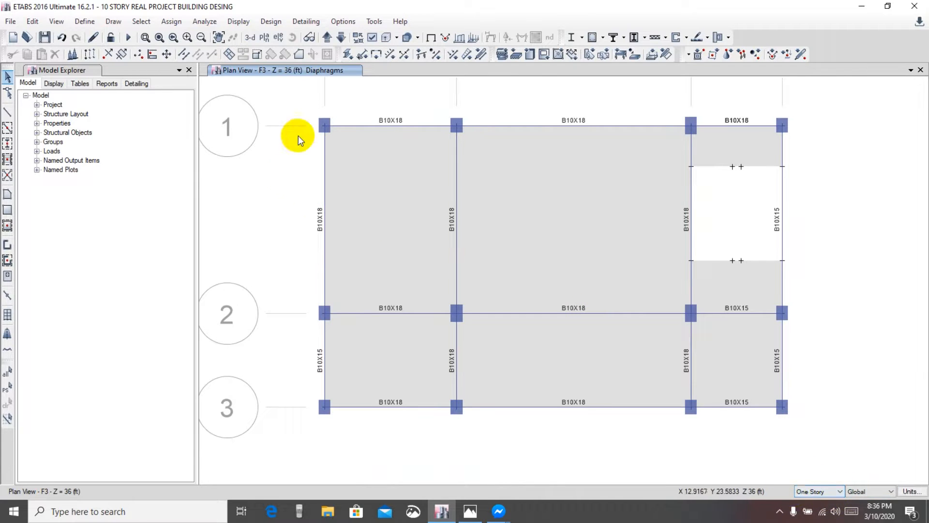
{"action": "left_click_drag", "start_coordinate": [299, 135], "coordinate": [809, 432]}
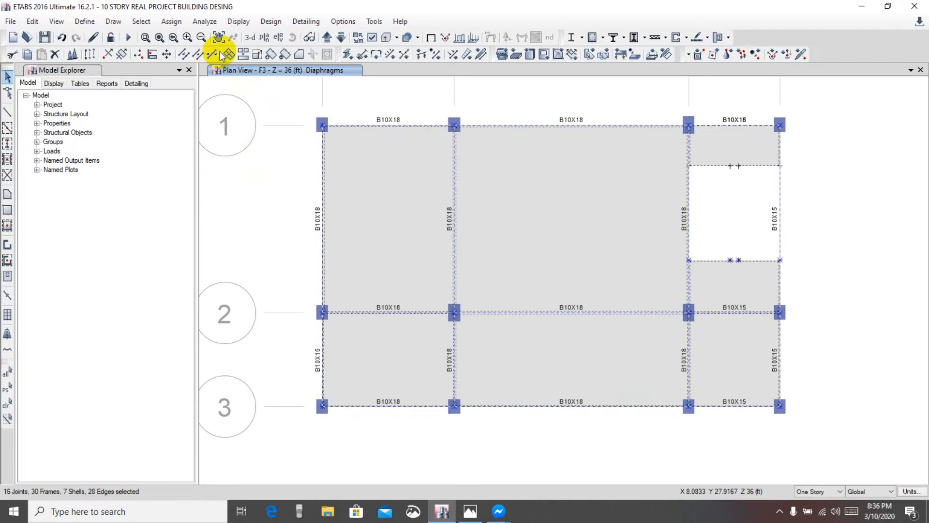
{"action": "left_click", "coordinate": [84, 21]}
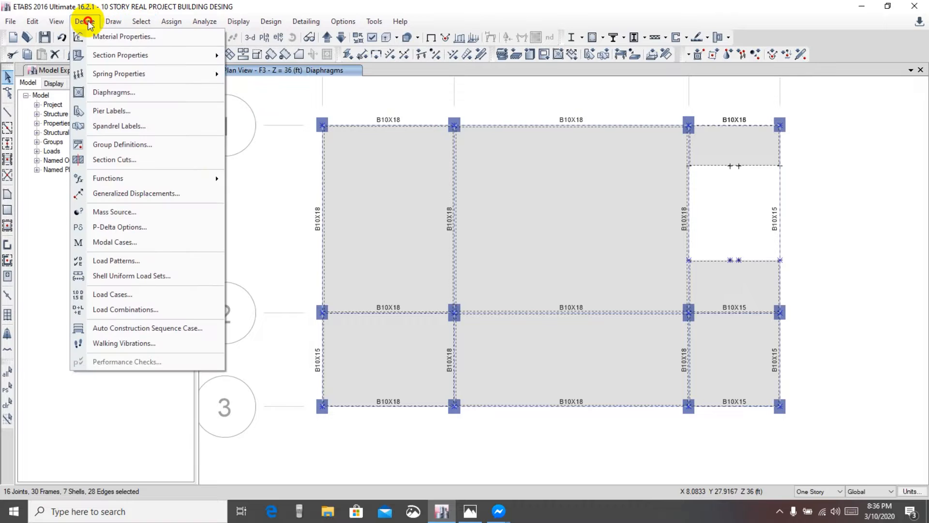
{"action": "mouse_move", "coordinate": [114, 92]}
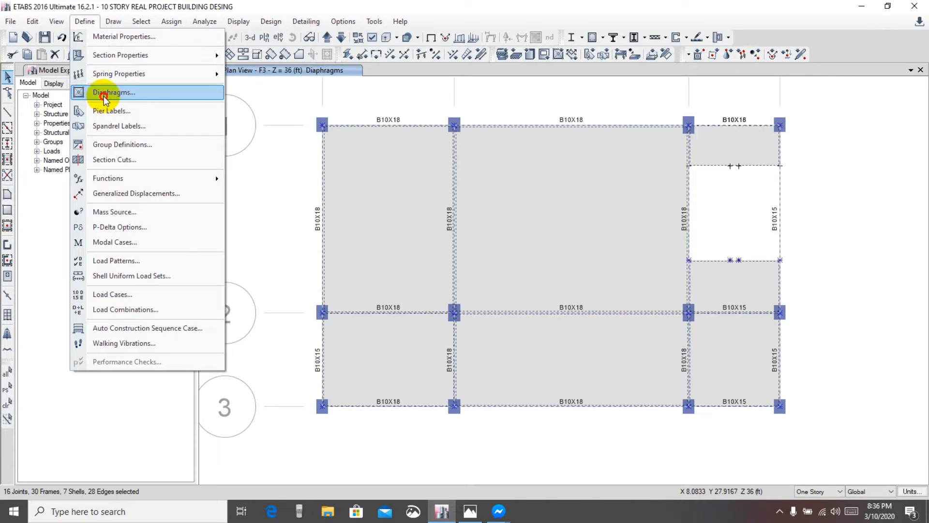
{"action": "left_click", "coordinate": [114, 92]}
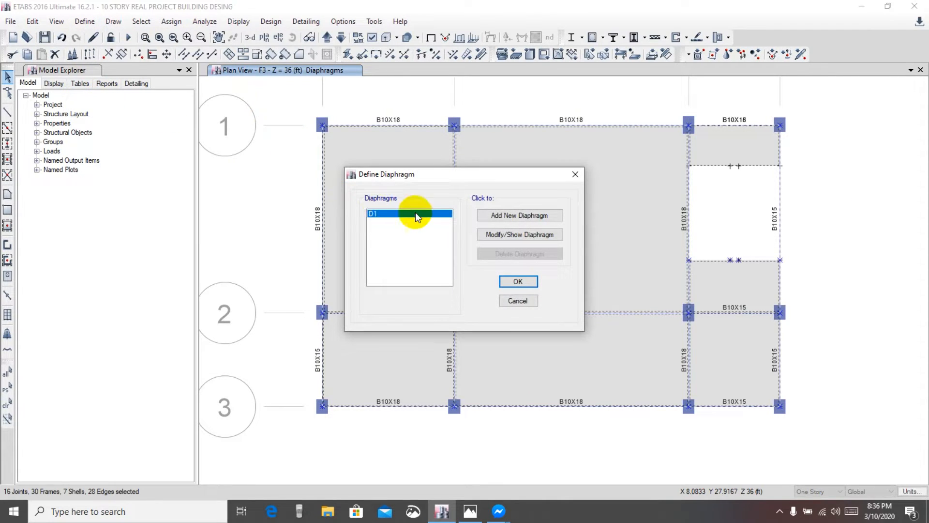
{"action": "left_click", "coordinate": [518, 234]}
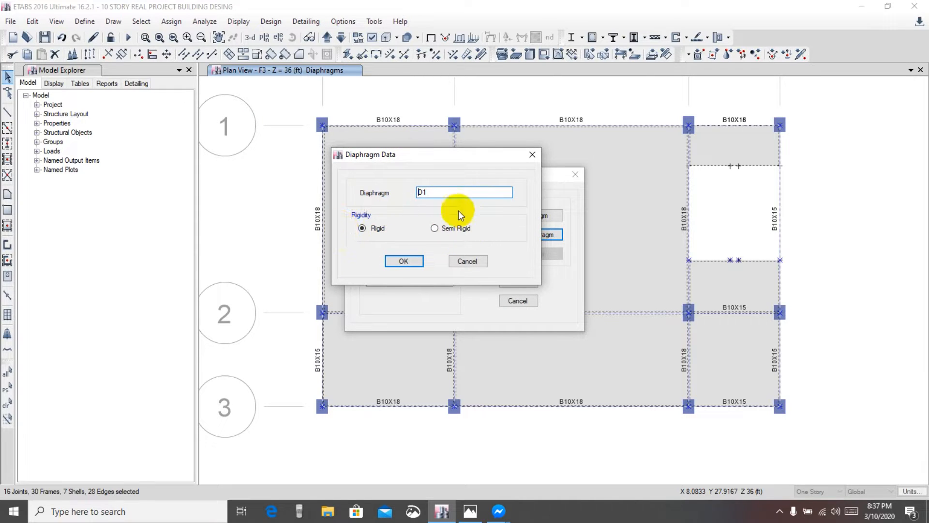
{"action": "left_click", "coordinate": [404, 261]}
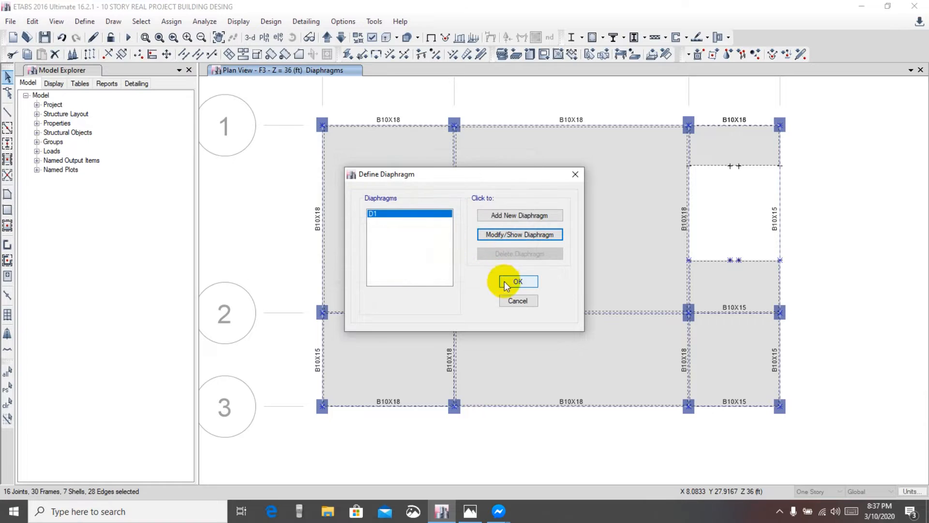
{"action": "left_click", "coordinate": [517, 281]}
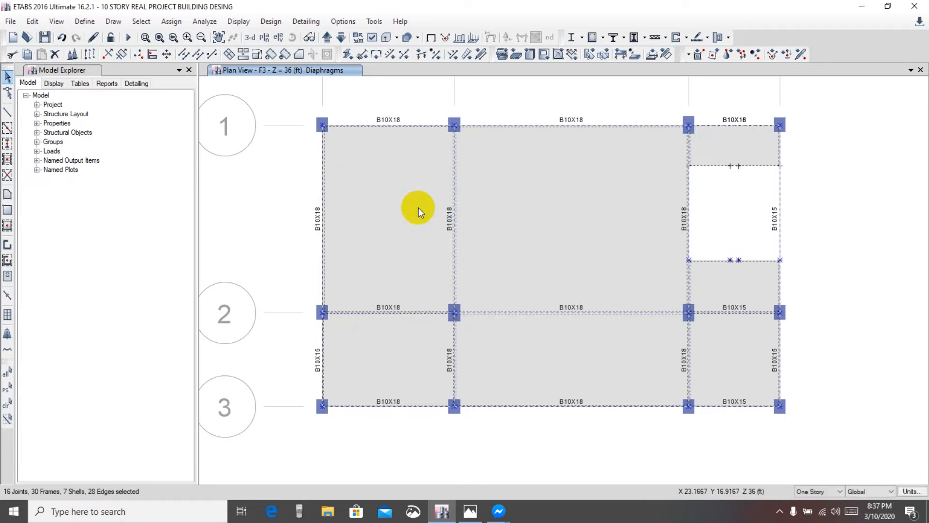
Step: Apply diaphragm D1 to the selected F3 slab shells and close the Diaphragms window
{"action": "left_click", "coordinate": [170, 22]}
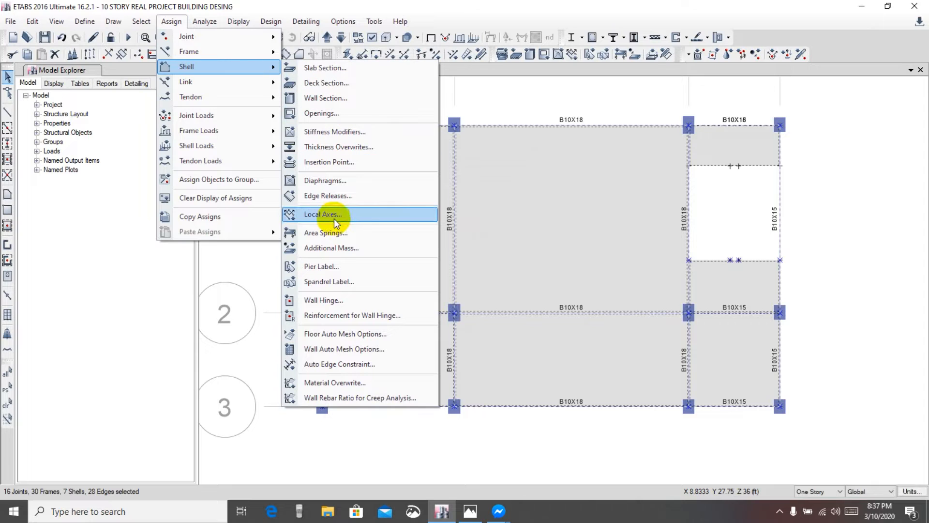
{"action": "left_click", "coordinate": [325, 180]}
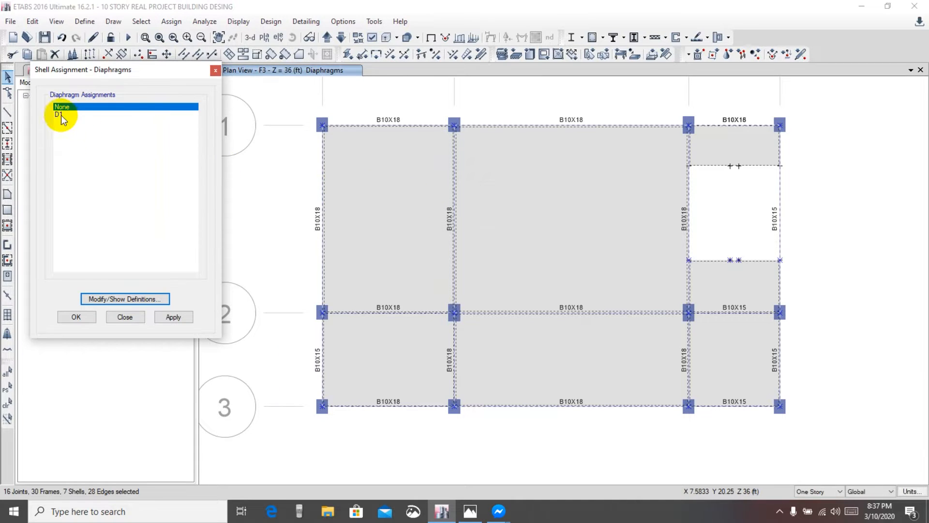
{"action": "left_click", "coordinate": [174, 316]}
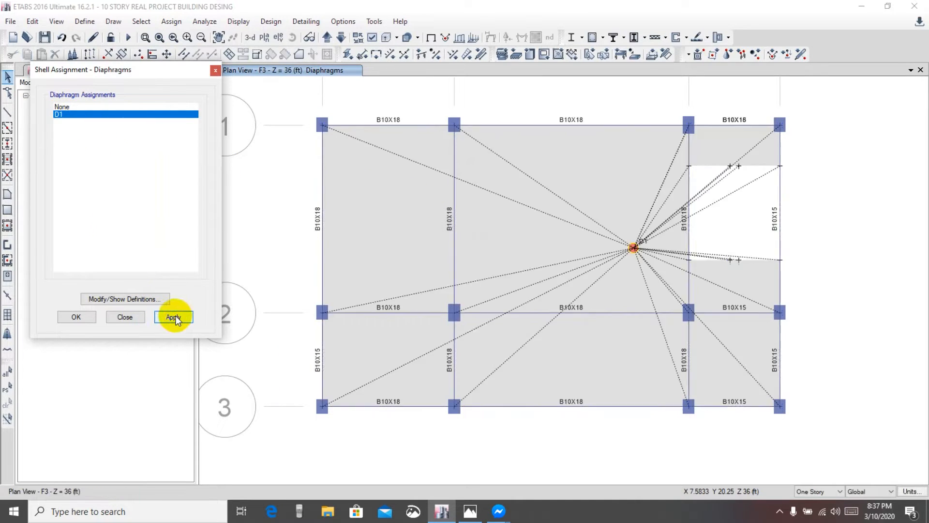
{"action": "left_click", "coordinate": [173, 317]}
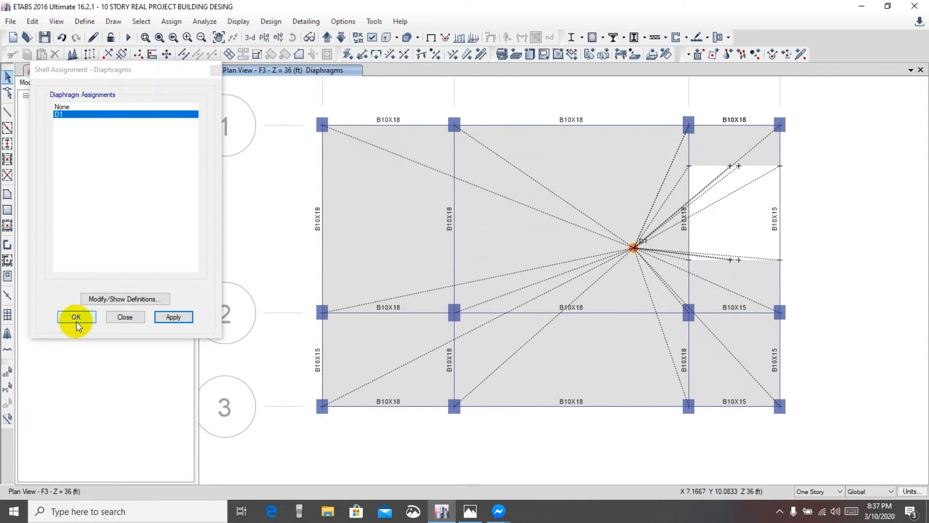
{"action": "left_click", "coordinate": [76, 317]}
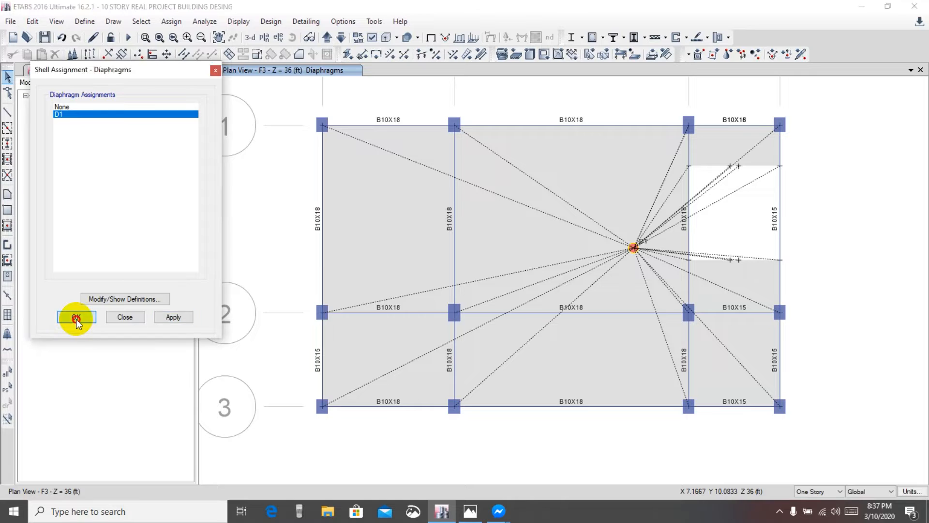
{"action": "left_click", "coordinate": [76, 318]}
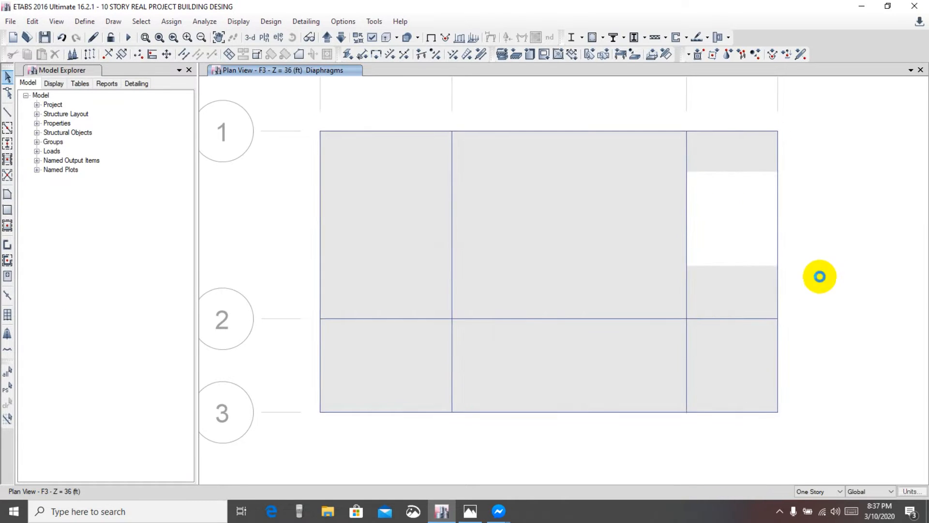
Step: Display story F3 in 3-D to inspect the D1 diaphragm links across its slabs
{"action": "left_click", "coordinate": [327, 37]}
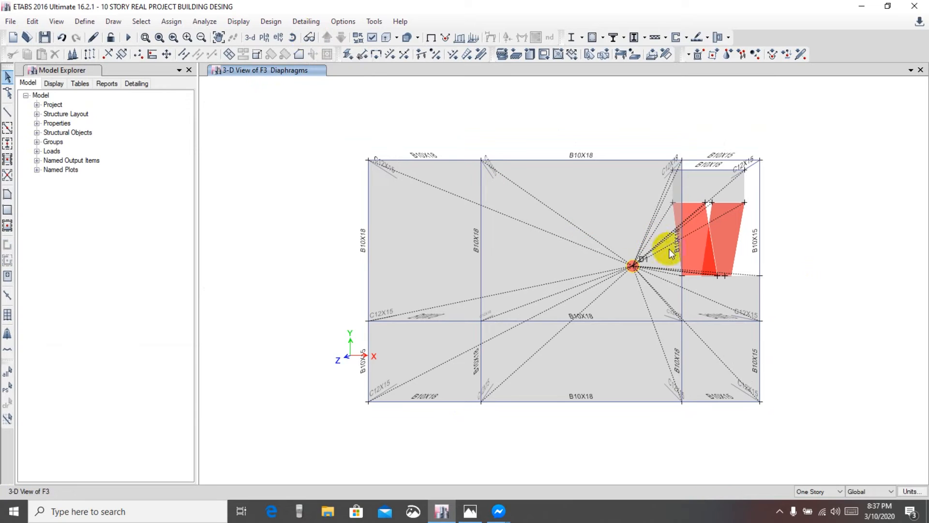
{"action": "left_click", "coordinate": [279, 53]}
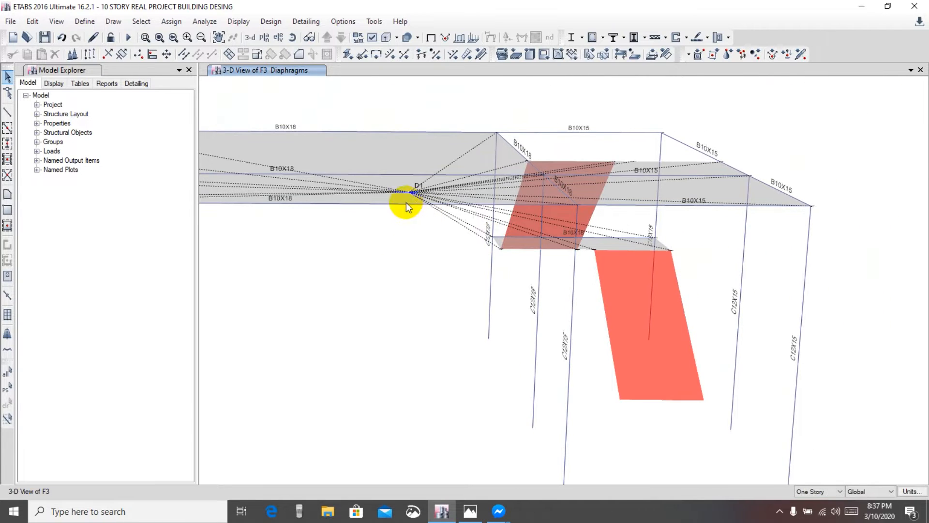
{"action": "mouse_move", "coordinate": [356, 200]}
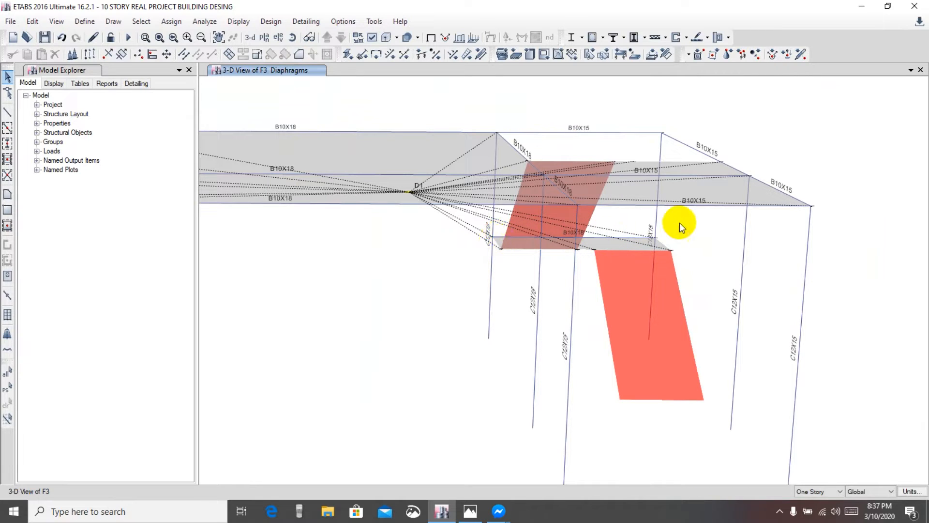
{"action": "mouse_move", "coordinate": [409, 274]}
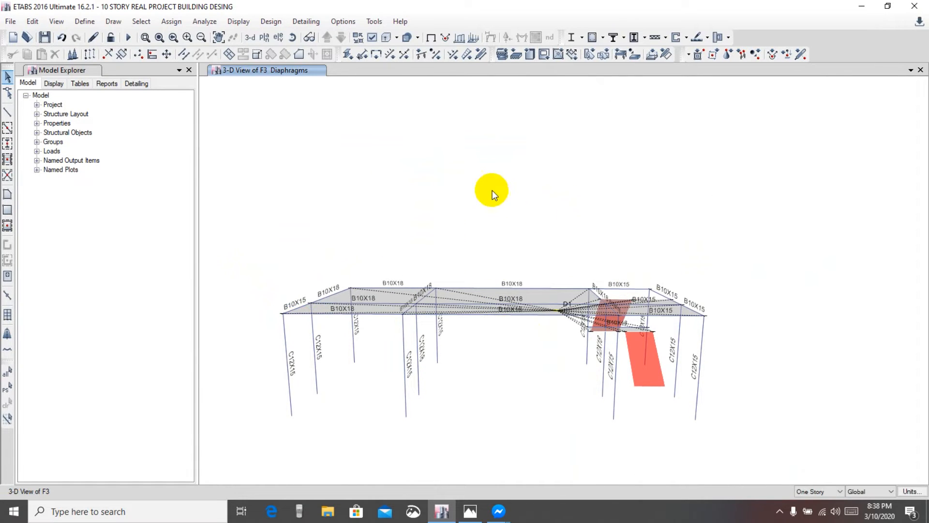
{"action": "mouse_move", "coordinate": [367, 89]}
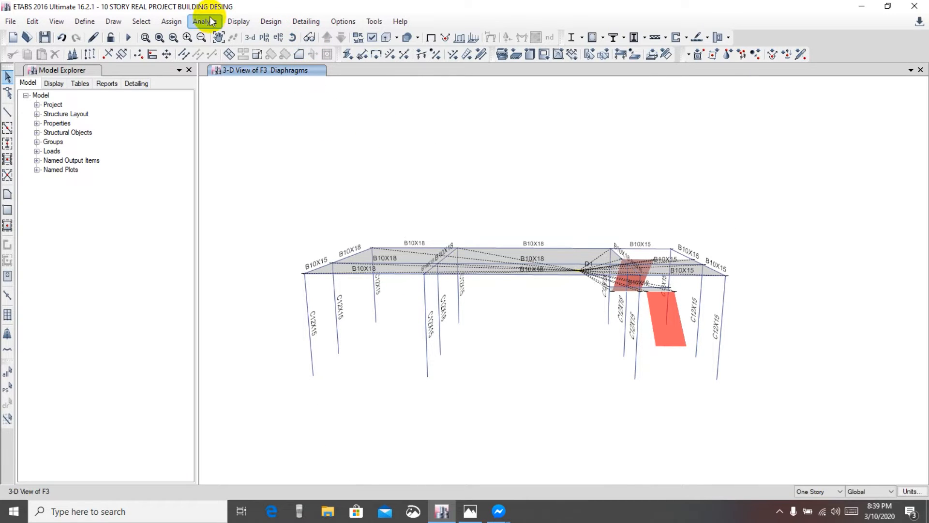
Step: Run Check Model with Trim or Extend Frames and joint story fixes enabled
{"action": "left_click", "coordinate": [204, 21]}
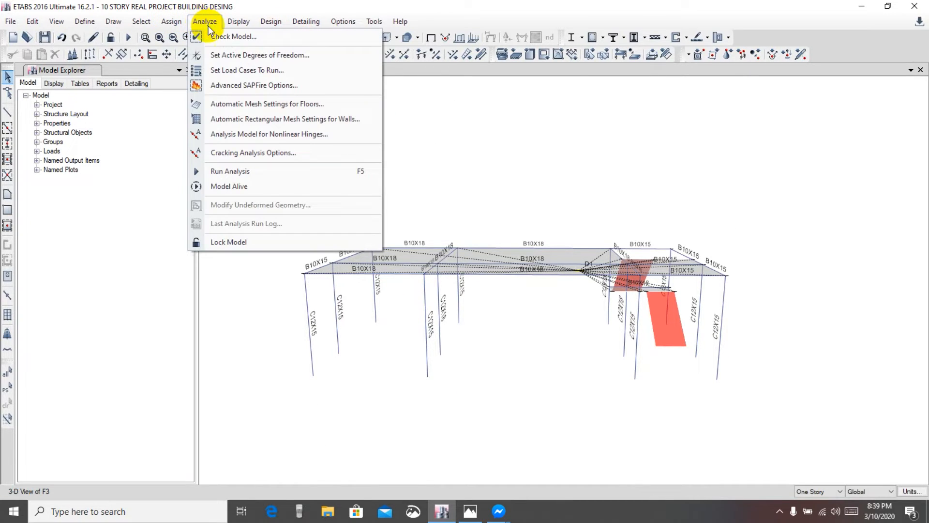
{"action": "left_click", "coordinate": [233, 36]}
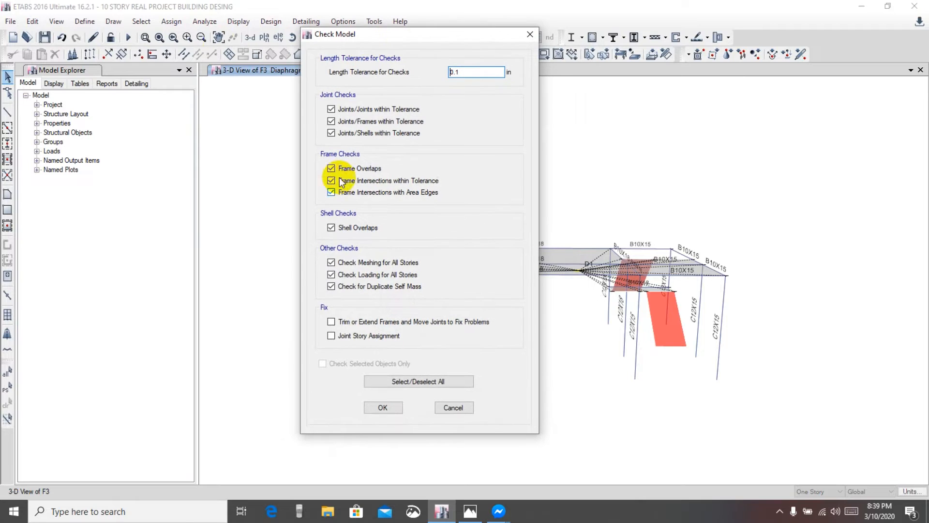
{"action": "left_click", "coordinate": [331, 321]}
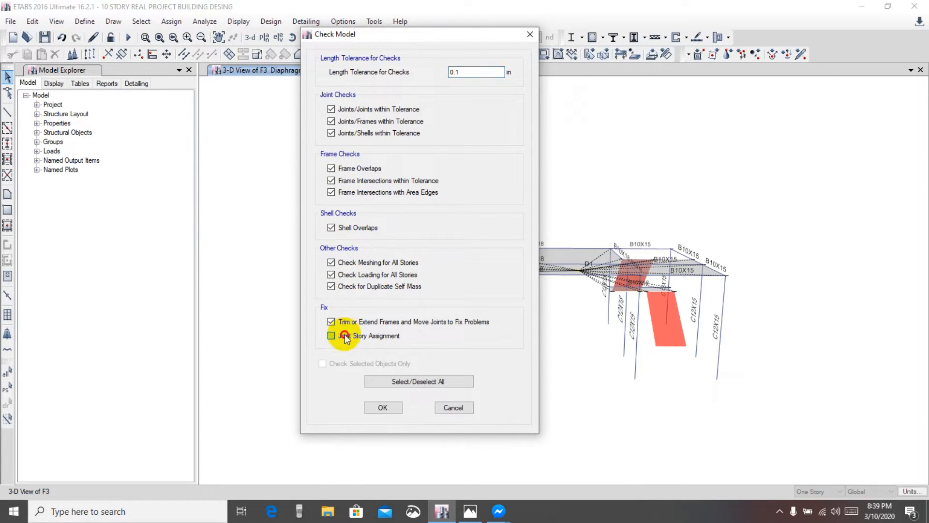
{"action": "left_click", "coordinate": [382, 407]}
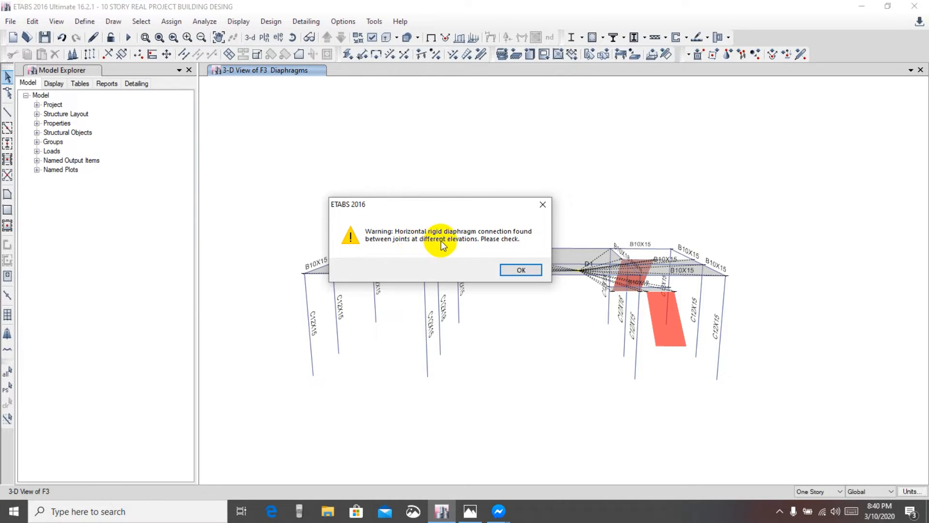
{"action": "mouse_move", "coordinate": [509, 248]}
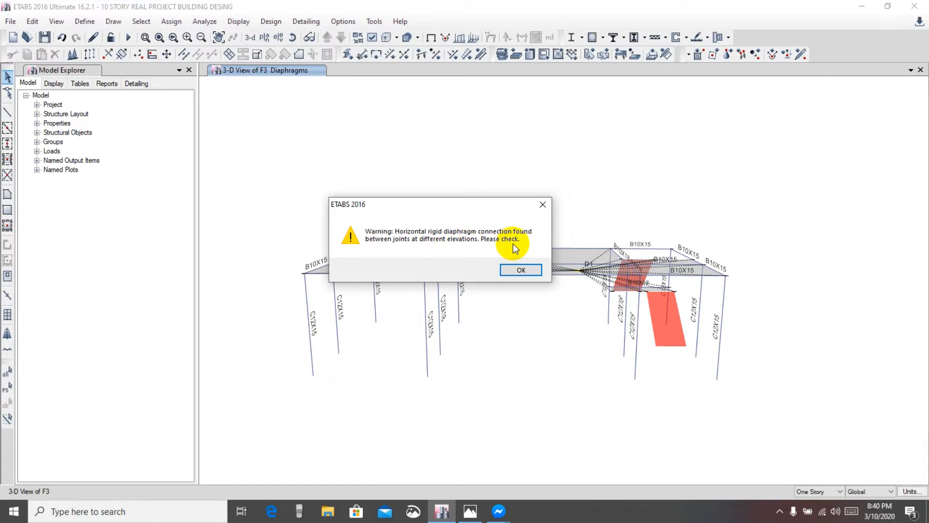
Step: Acknowledge the rigid diaphragm elevation warning and close the no-warnings report
{"action": "left_click", "coordinate": [520, 269]}
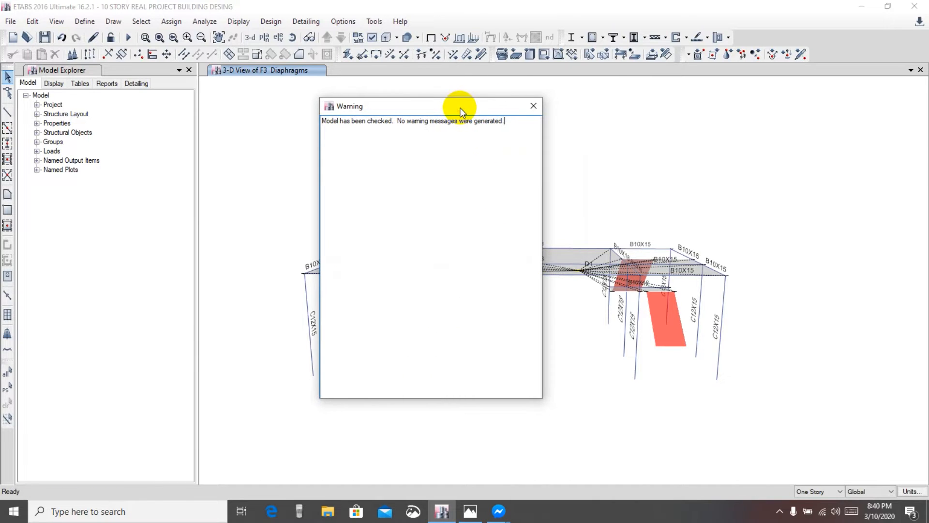
{"action": "left_click_drag", "start_coordinate": [459, 106], "coordinate": [485, 109]}
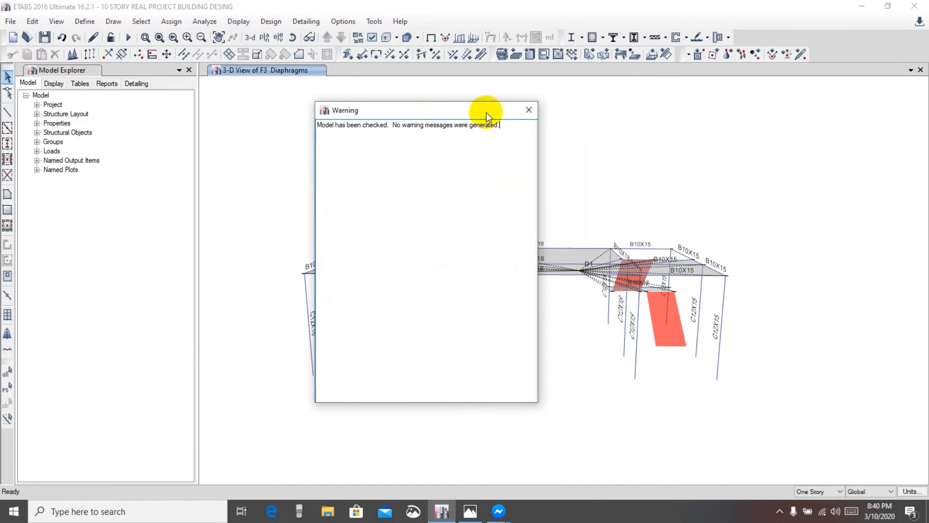
{"action": "left_click", "coordinate": [528, 110]}
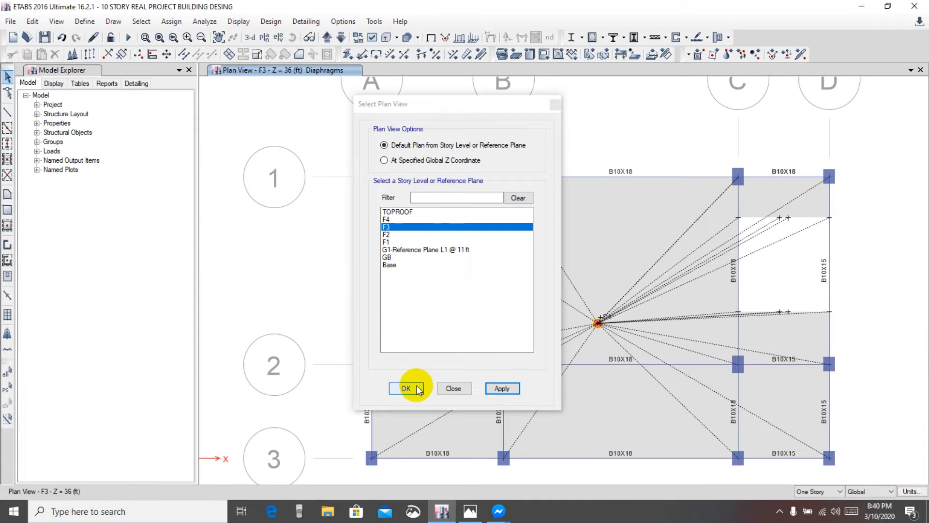
Step: Set the F3 plan and assign diaphragm None to its selected slabs
{"action": "left_click", "coordinate": [406, 388]}
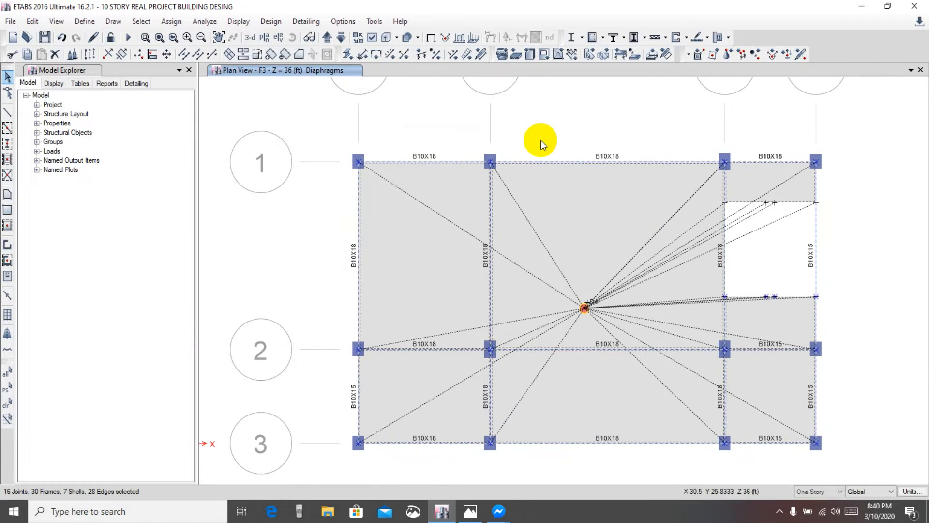
{"action": "mouse_move", "coordinate": [204, 22]}
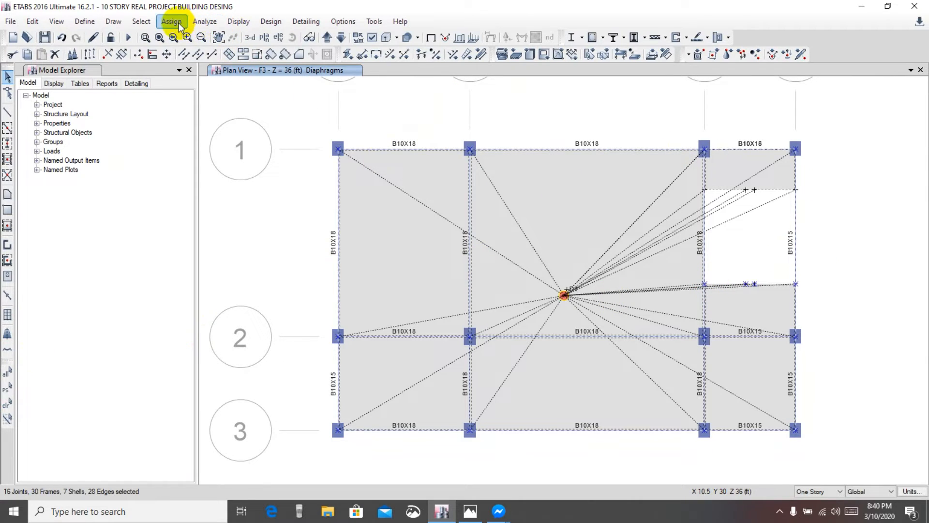
{"action": "left_click", "coordinate": [171, 21]}
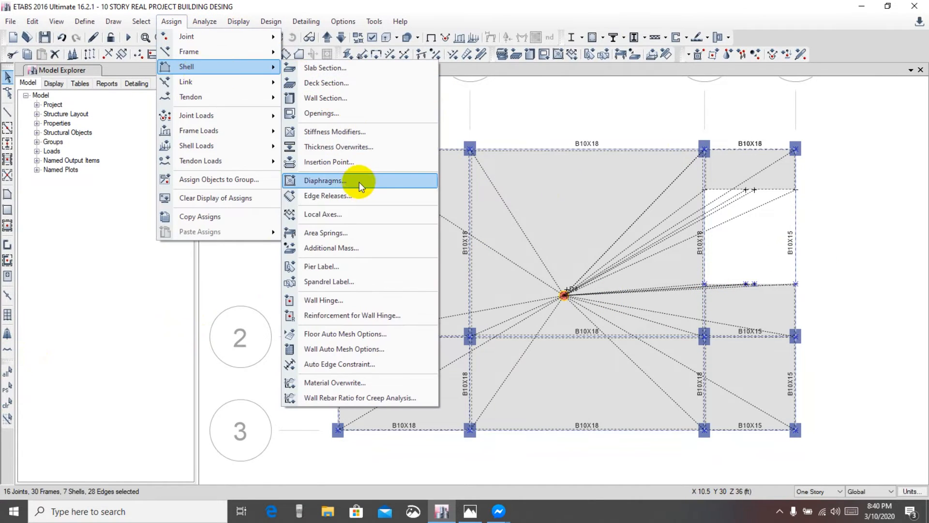
{"action": "left_click", "coordinate": [324, 180]}
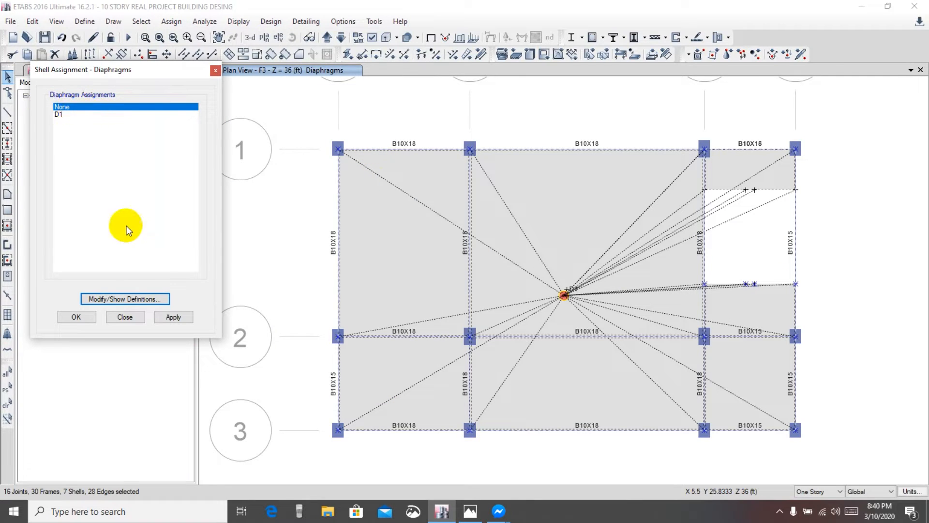
{"action": "left_click", "coordinate": [173, 317]}
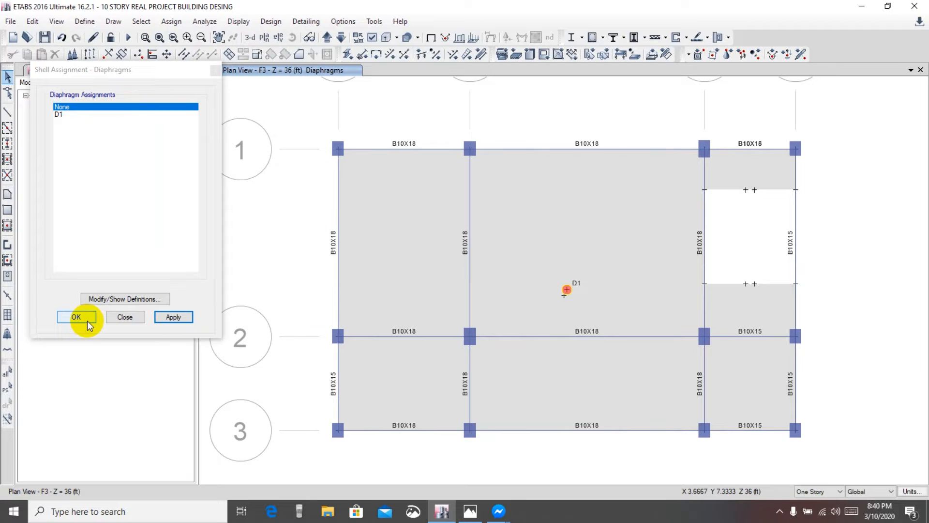
{"action": "left_click", "coordinate": [75, 317]}
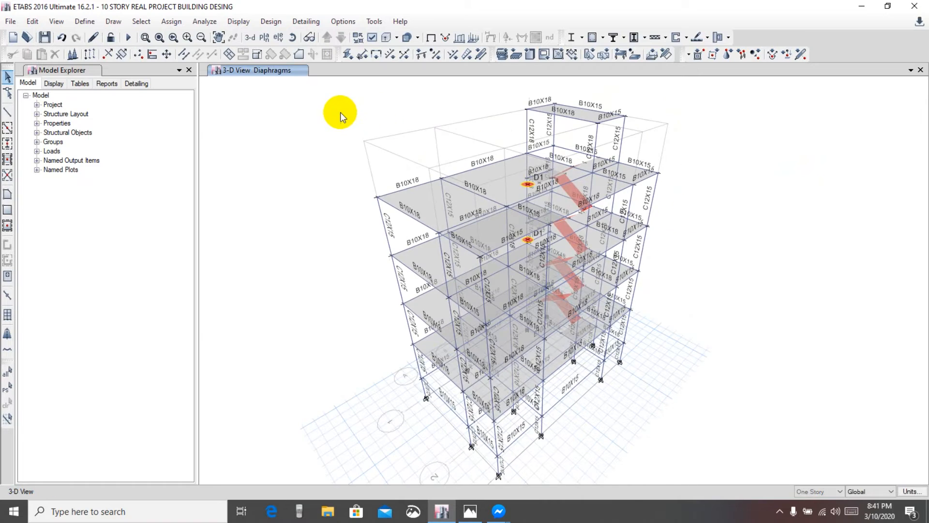
{"action": "mouse_move", "coordinate": [360, 121]}
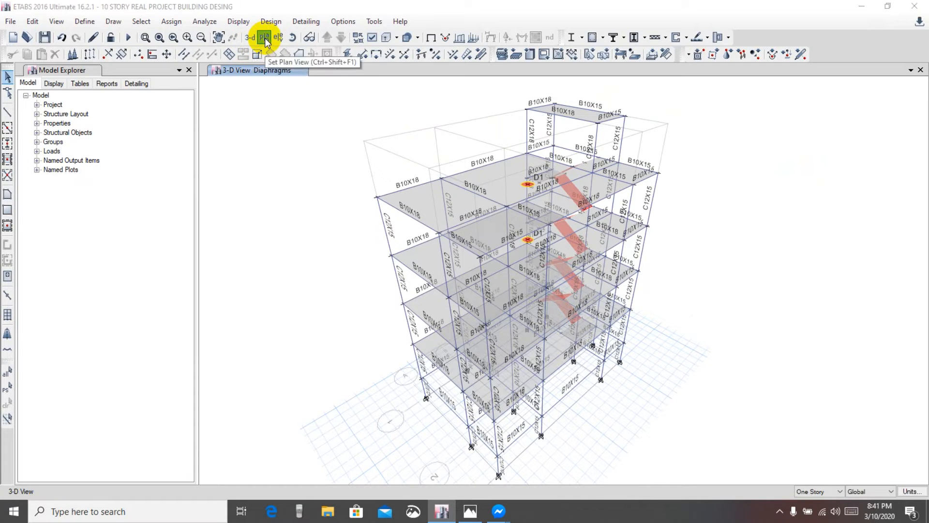
Step: Show the GB plan and select its joints, frames and shell by coordinate plane
{"action": "left_click", "coordinate": [265, 37]}
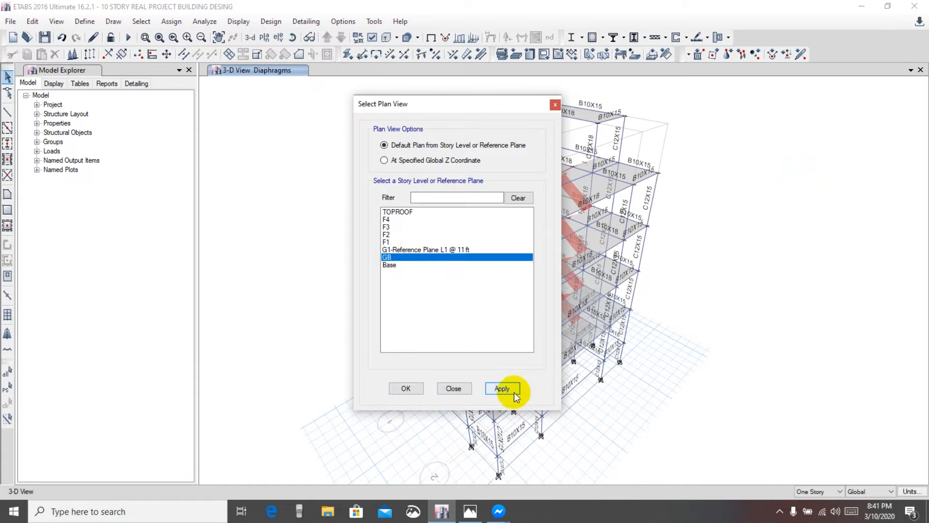
{"action": "left_click", "coordinate": [501, 388]}
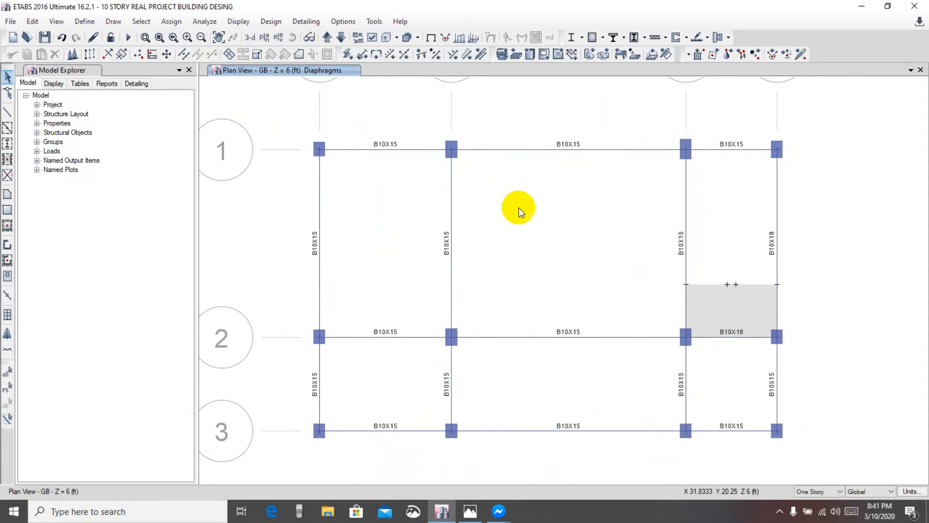
{"action": "mouse_move", "coordinate": [399, 105]}
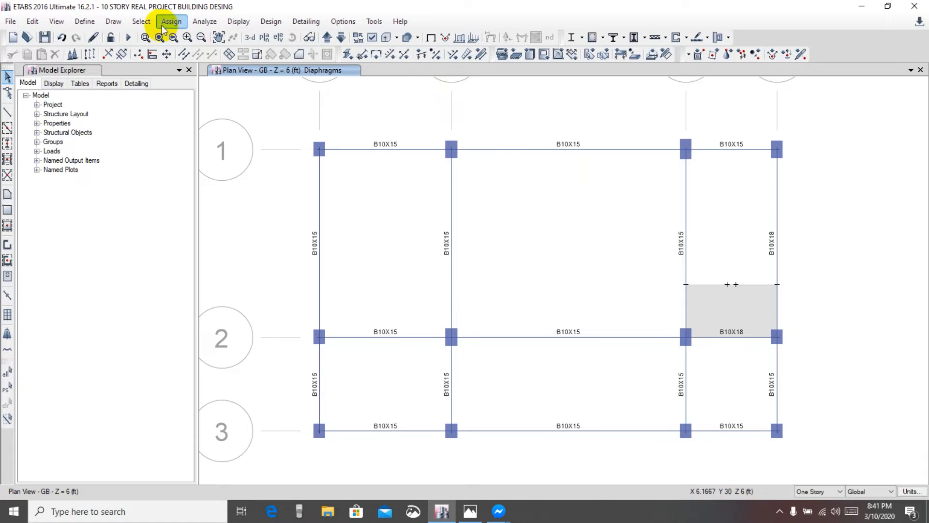
{"action": "left_click", "coordinate": [141, 22]}
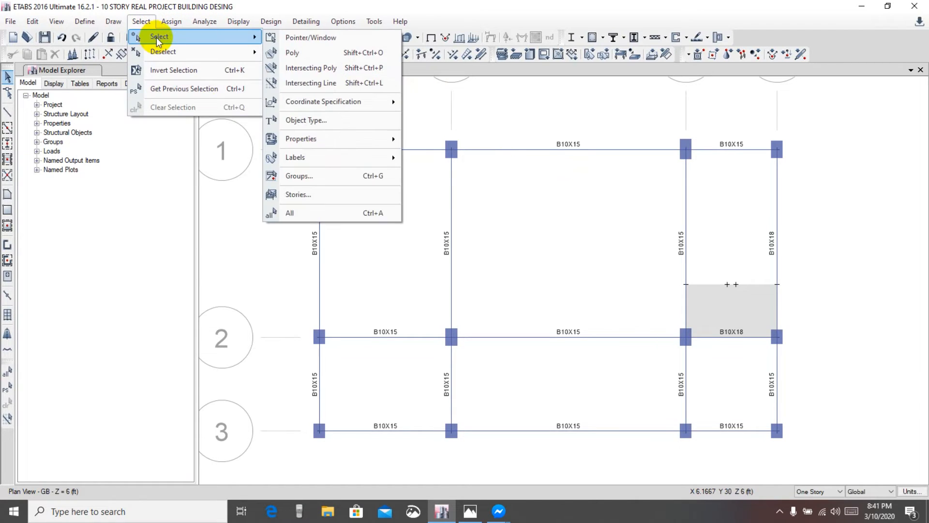
{"action": "mouse_move", "coordinate": [309, 102]}
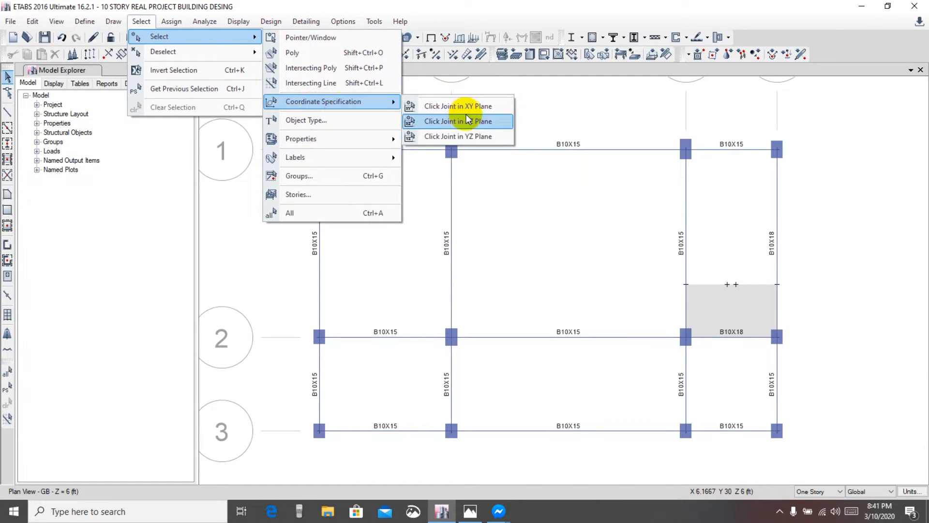
{"action": "left_click", "coordinate": [457, 121]}
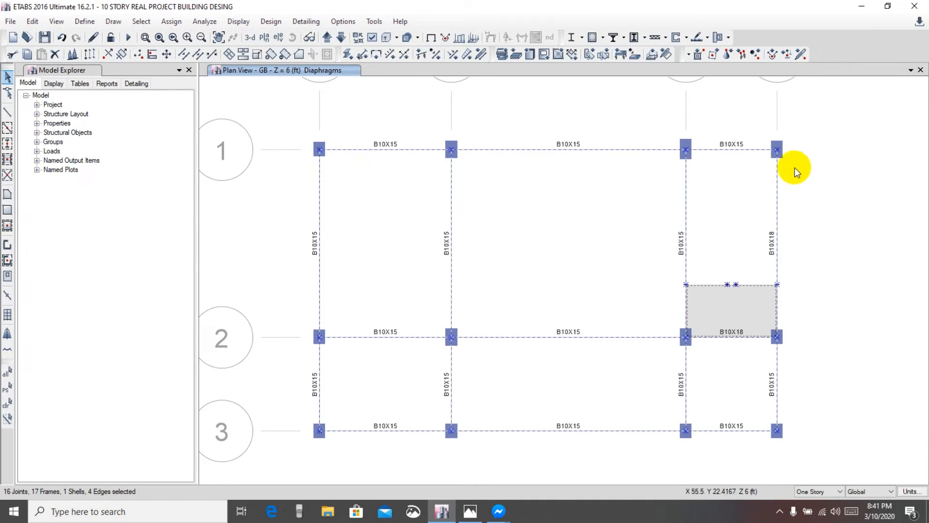
{"action": "mouse_move", "coordinate": [615, 251]}
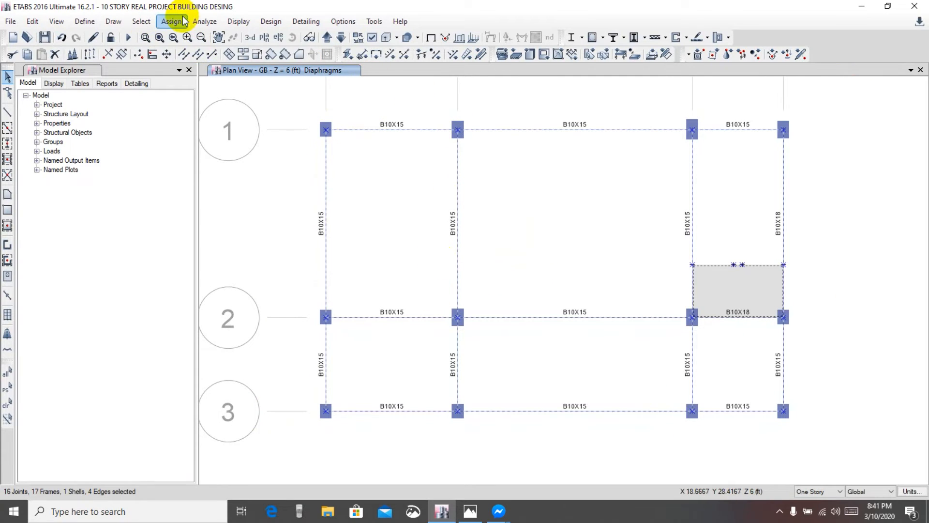
Step: Assign diaphragm D1 to the GB slab, then move the plan up to F1
{"action": "left_click", "coordinate": [172, 21]}
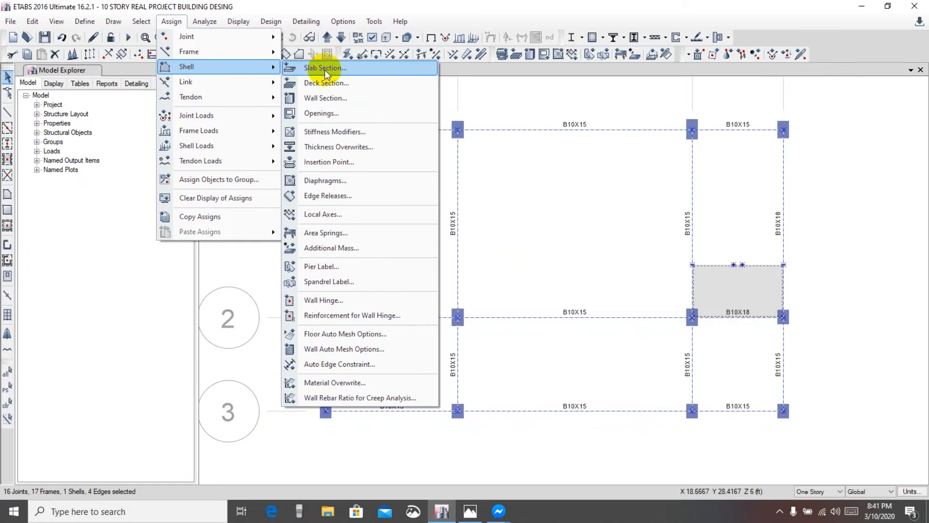
{"action": "left_click", "coordinate": [325, 180]}
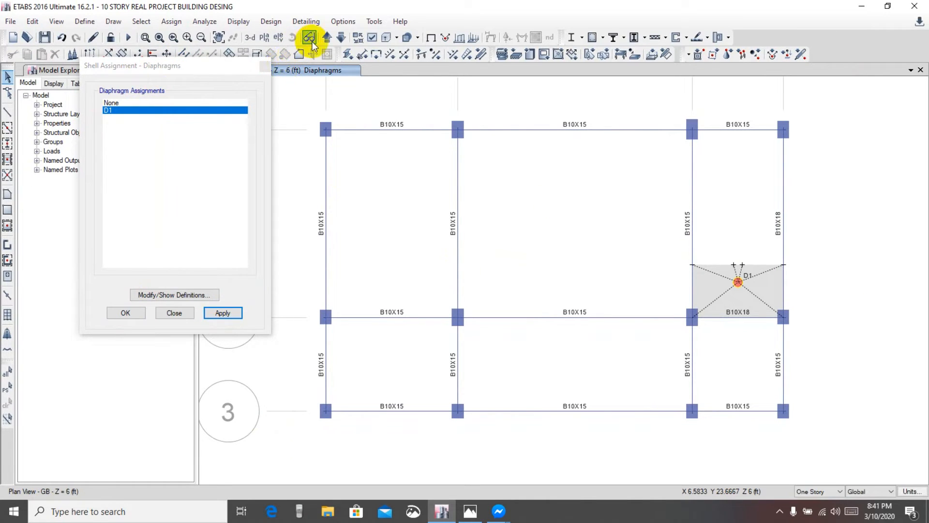
{"action": "left_click", "coordinate": [327, 37]}
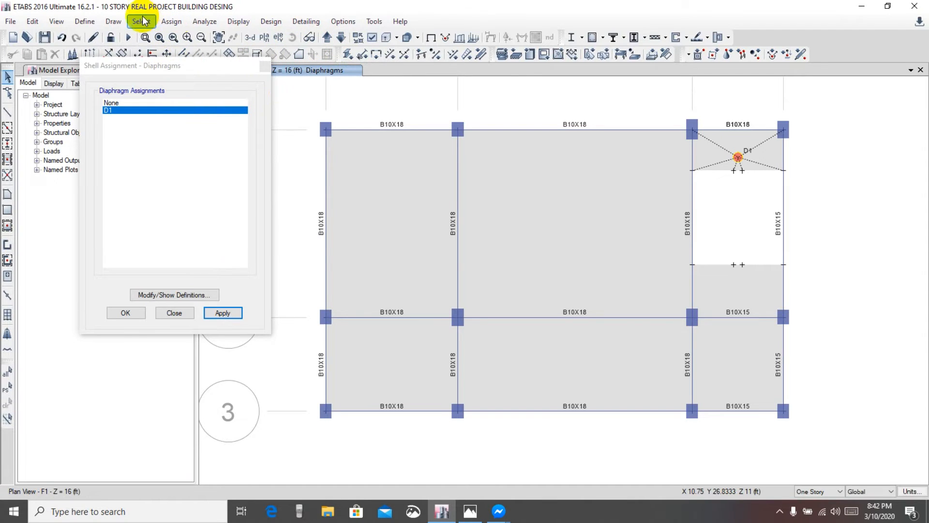
Step: Select the F2 floor by joint XY plane, apply D1, and move up to F3
{"action": "left_click", "coordinate": [141, 21]}
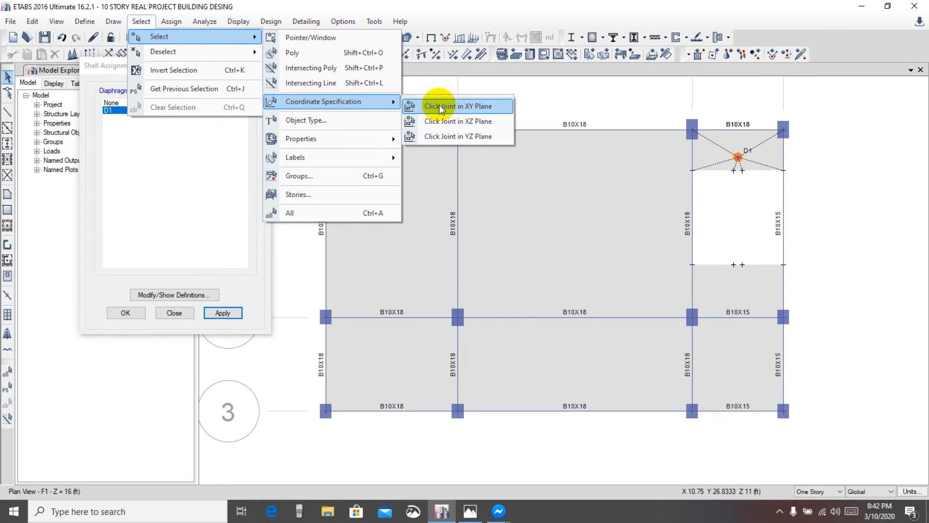
{"action": "left_click", "coordinate": [457, 105]}
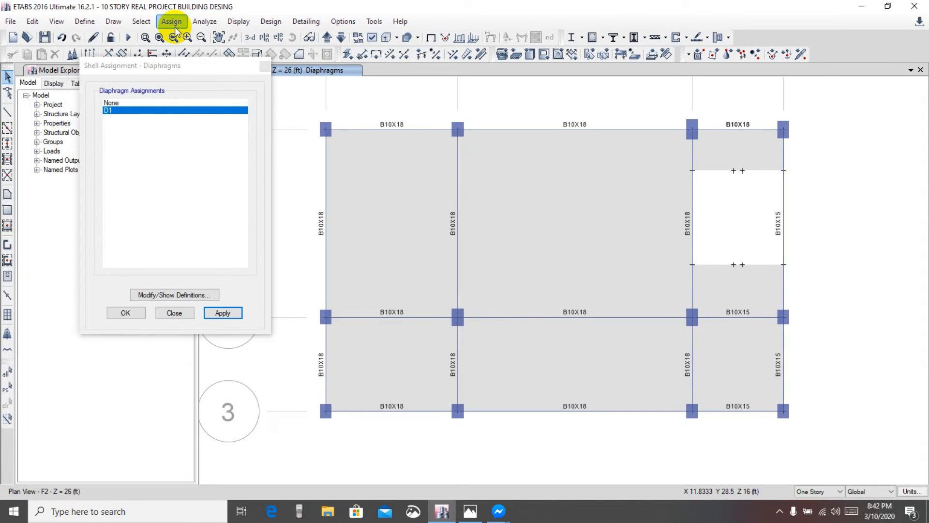
{"action": "left_click", "coordinate": [141, 21]}
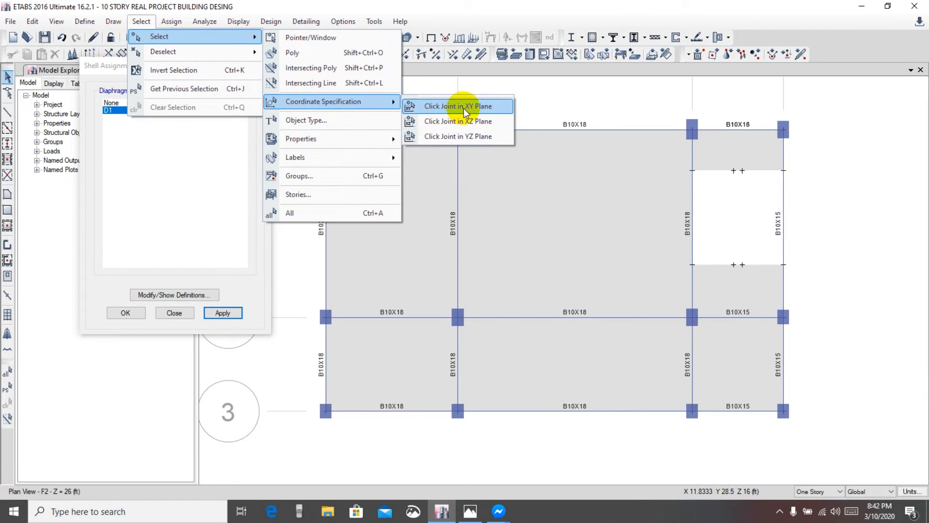
{"action": "left_click", "coordinate": [457, 106]}
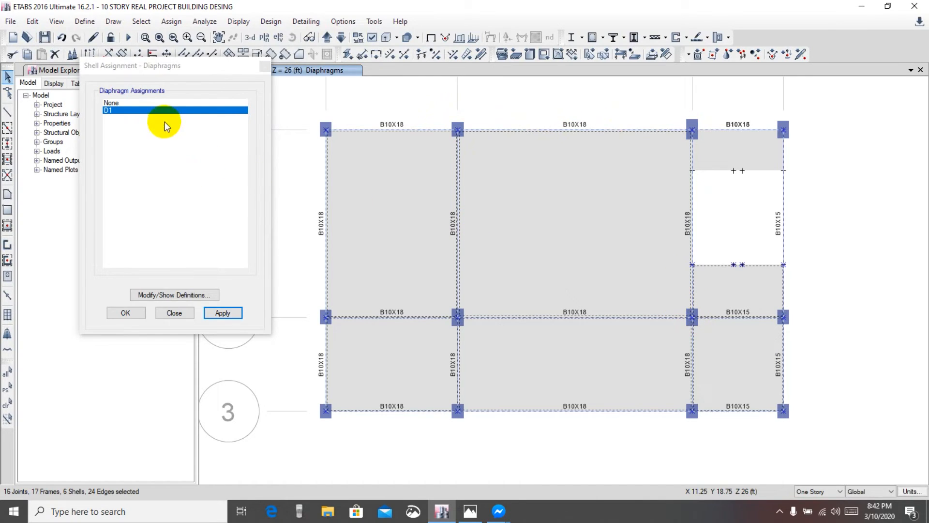
{"action": "left_click", "coordinate": [222, 313]}
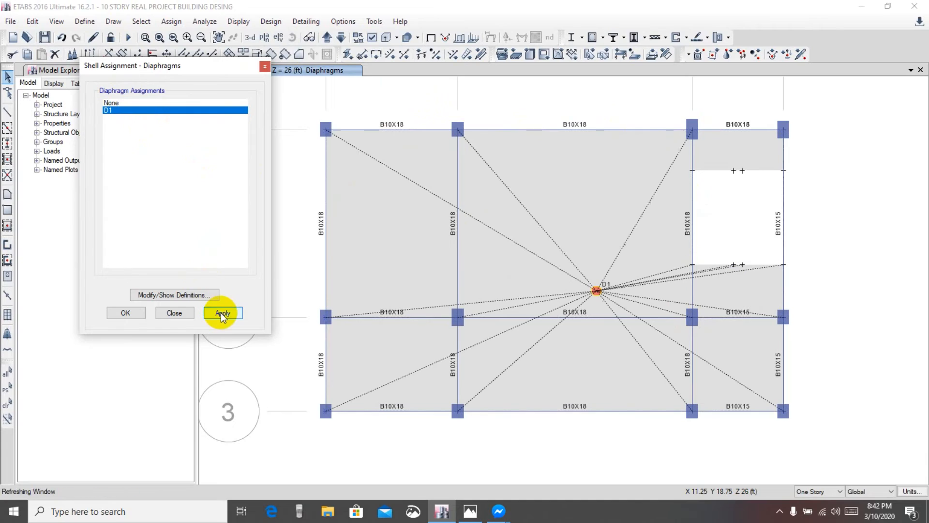
{"action": "left_click", "coordinate": [223, 314]}
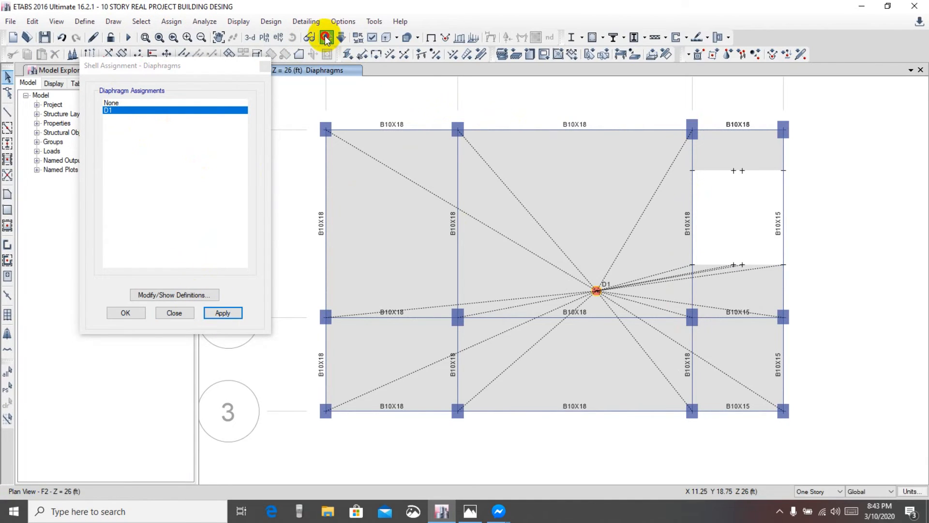
{"action": "left_click", "coordinate": [141, 21]}
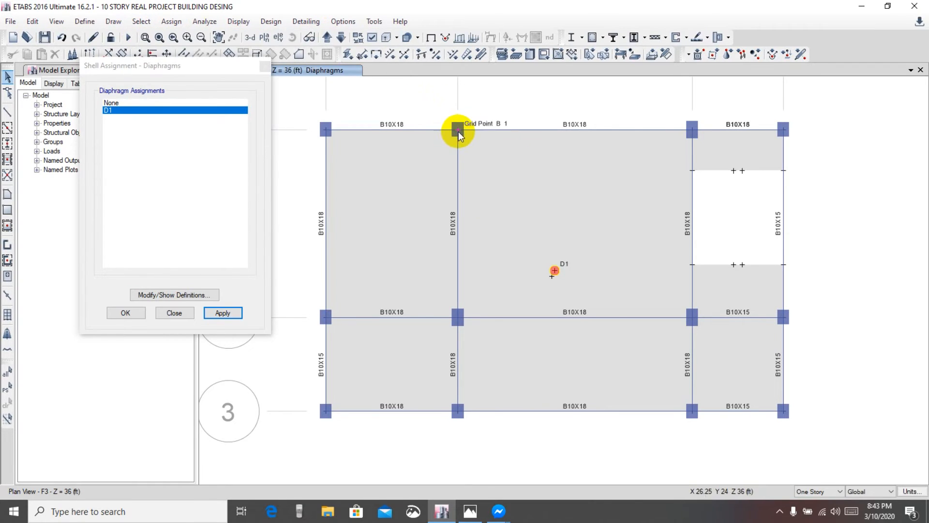
Step: Apply D1 to the F3 and F4 floors in turn, moving up to TOPROOF
{"action": "left_click", "coordinate": [222, 312]}
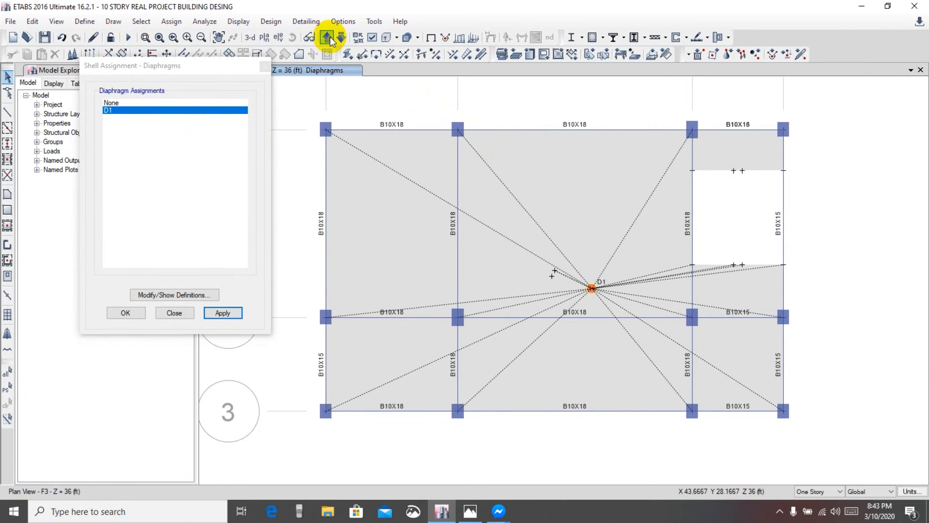
{"action": "left_click", "coordinate": [329, 37]}
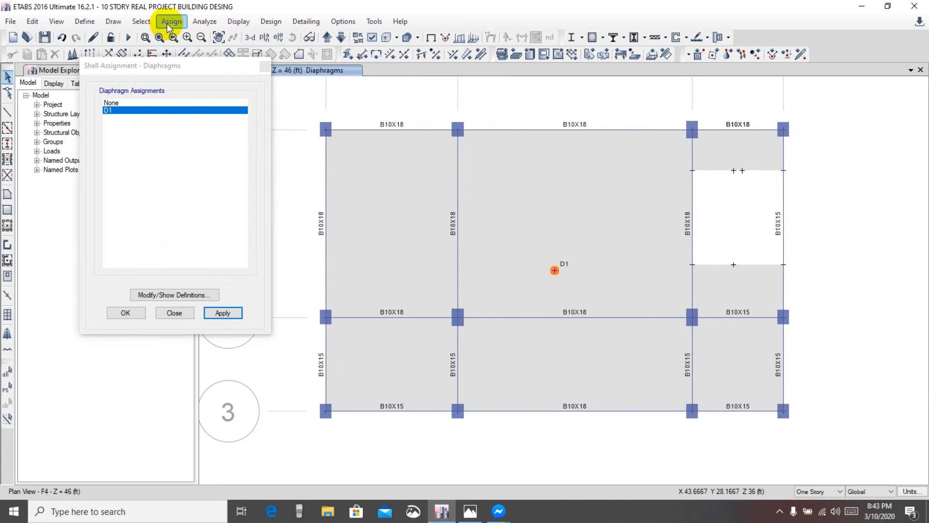
{"action": "left_click", "coordinate": [141, 21]}
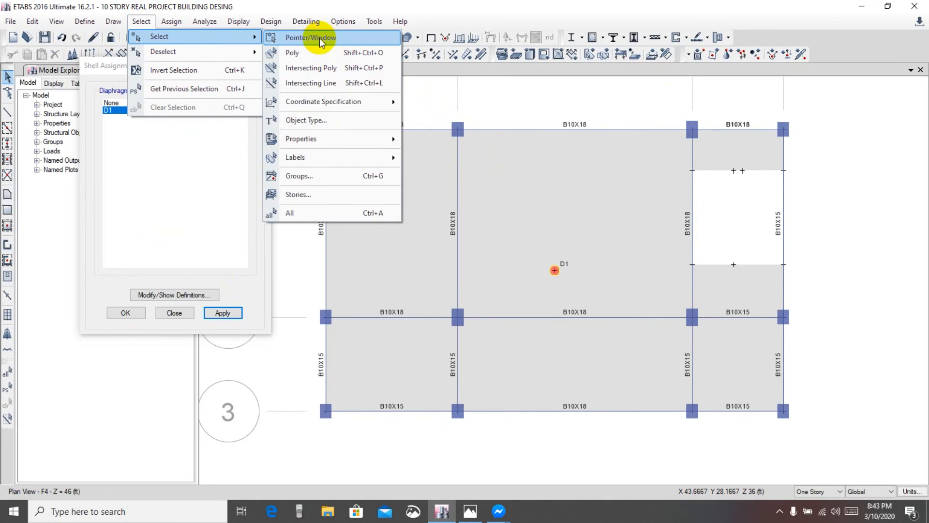
{"action": "mouse_move", "coordinate": [323, 101]}
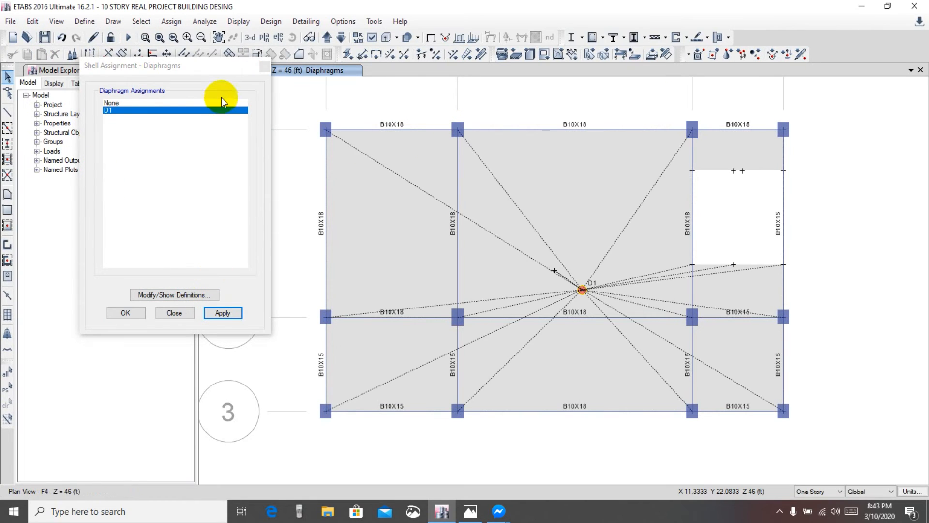
{"action": "left_click", "coordinate": [326, 37]}
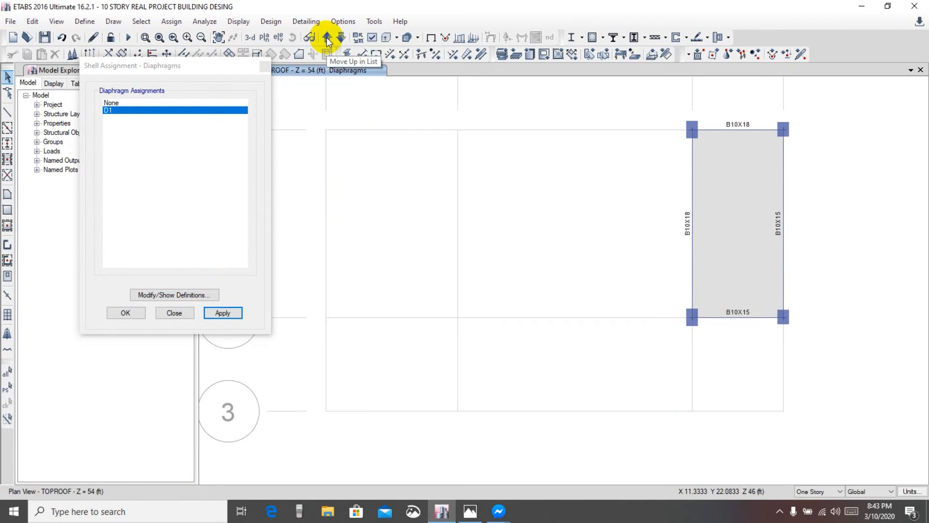
Step: Select the TOPROOF roof bay by picking a corner joint in the XY plane
{"action": "left_click", "coordinate": [140, 21]}
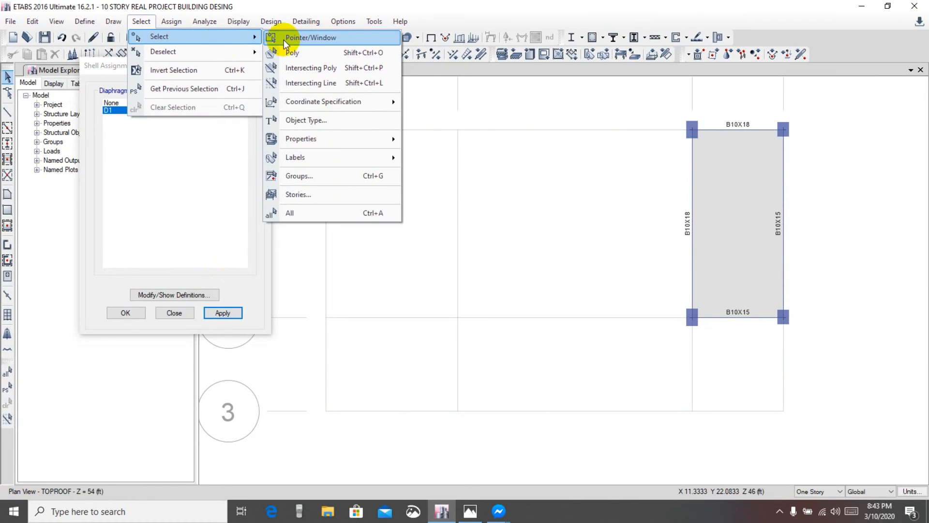
{"action": "mouse_move", "coordinate": [322, 101]}
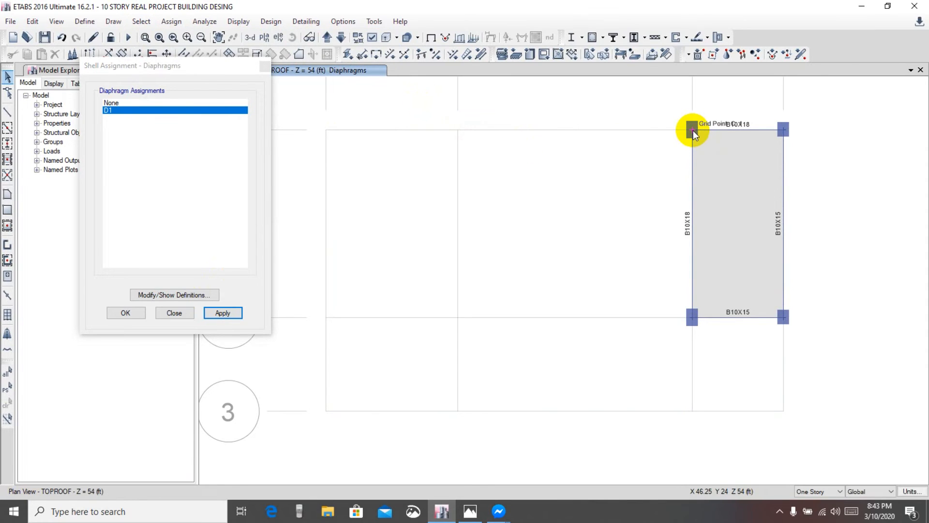
{"action": "left_click", "coordinate": [222, 313]}
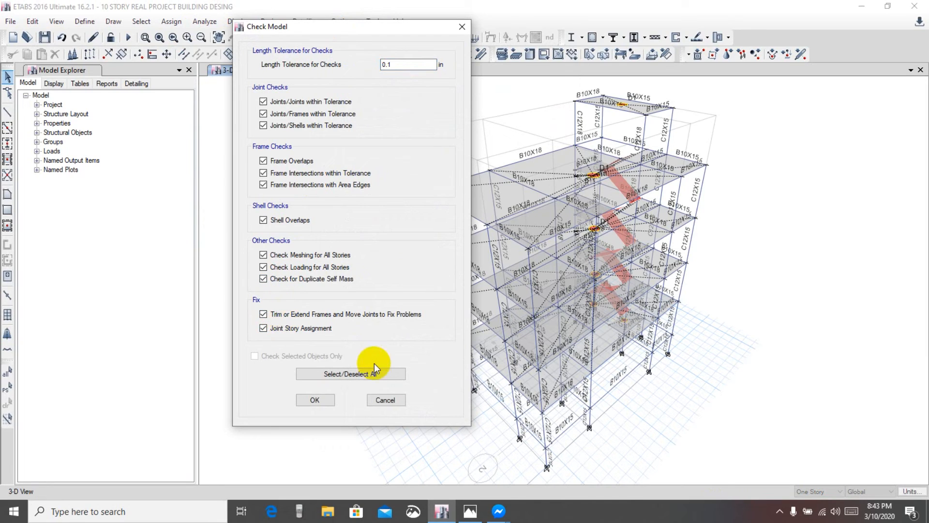
Step: Run Check Model with all checks, confirm the report shows no warnings, and close it
{"action": "left_click", "coordinate": [314, 399]}
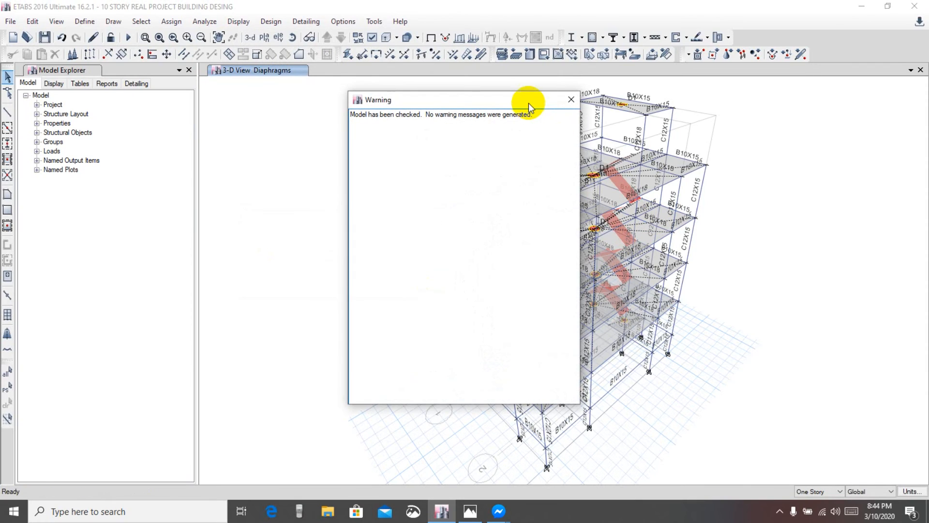
{"action": "left_click_drag", "start_coordinate": [528, 100], "coordinate": [378, 105]}
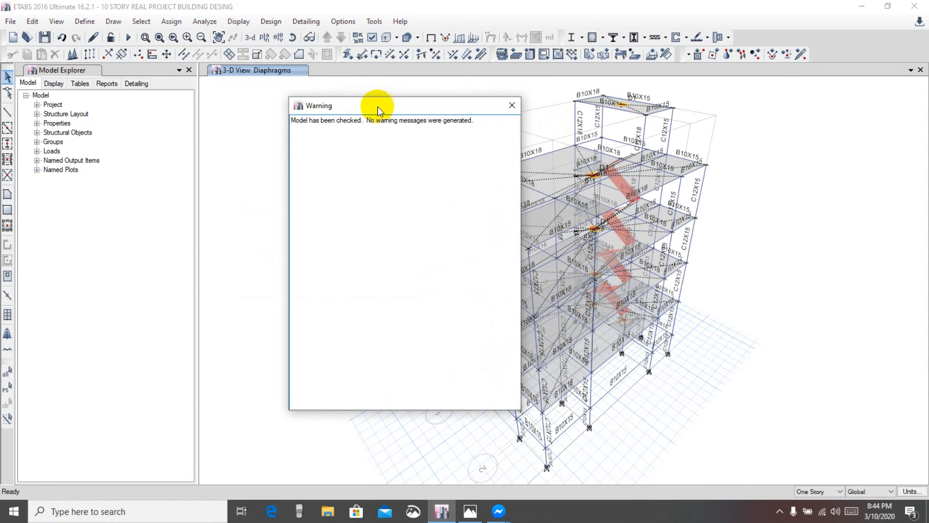
{"action": "left_click_drag", "start_coordinate": [379, 105], "coordinate": [347, 102]}
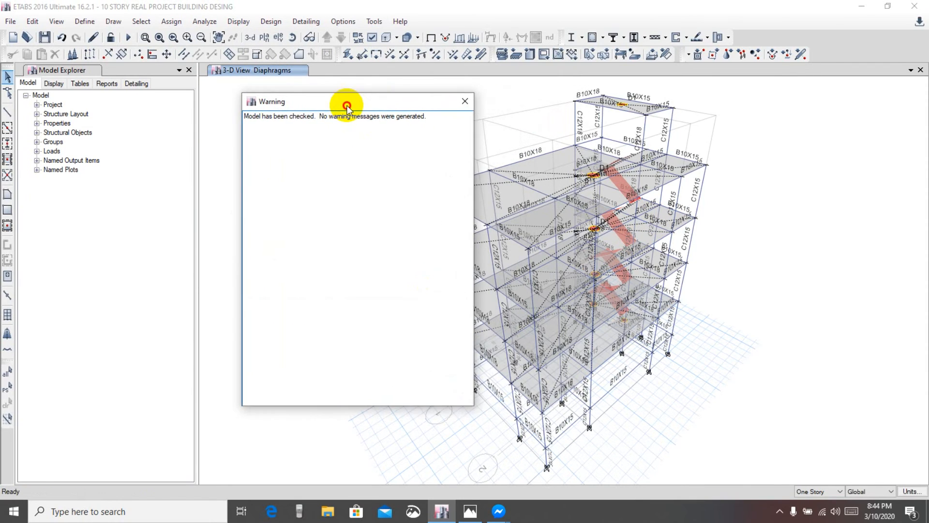
{"action": "left_click_drag", "start_coordinate": [346, 106], "coordinate": [445, 112]}
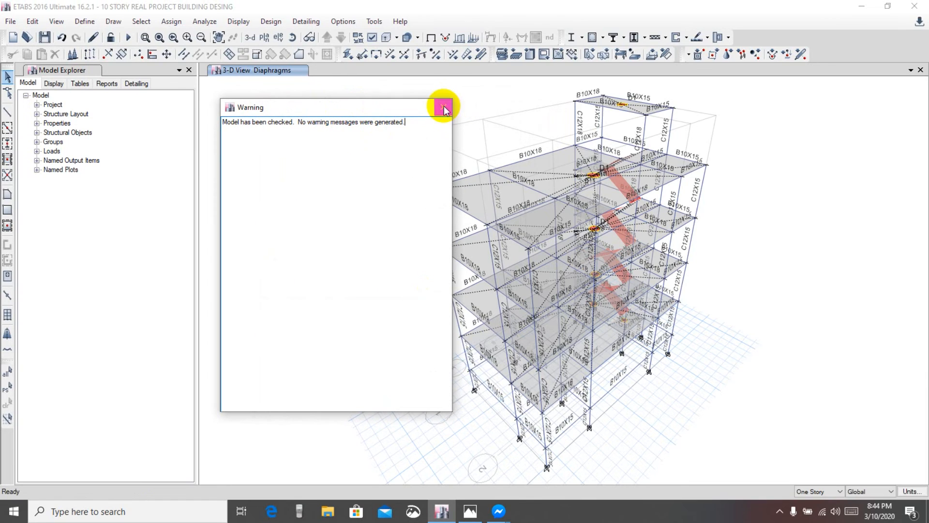
{"action": "left_click", "coordinate": [444, 107]}
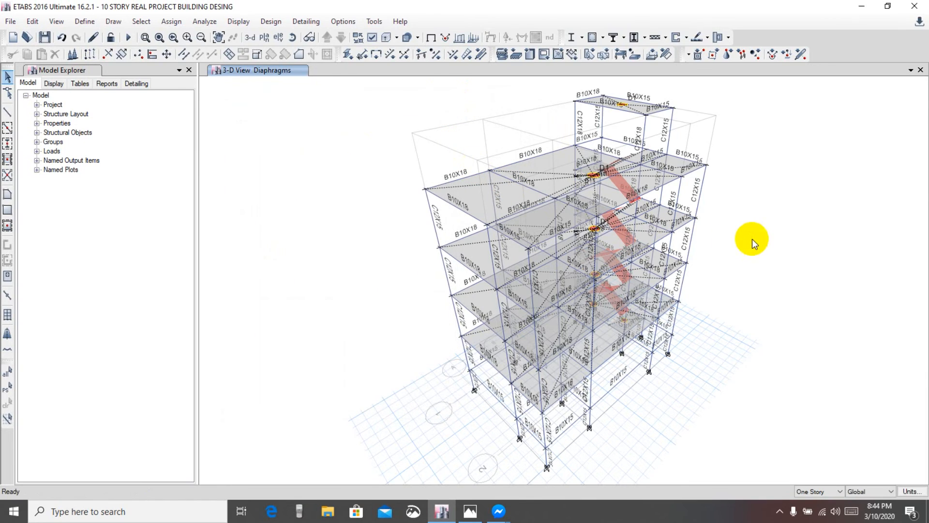